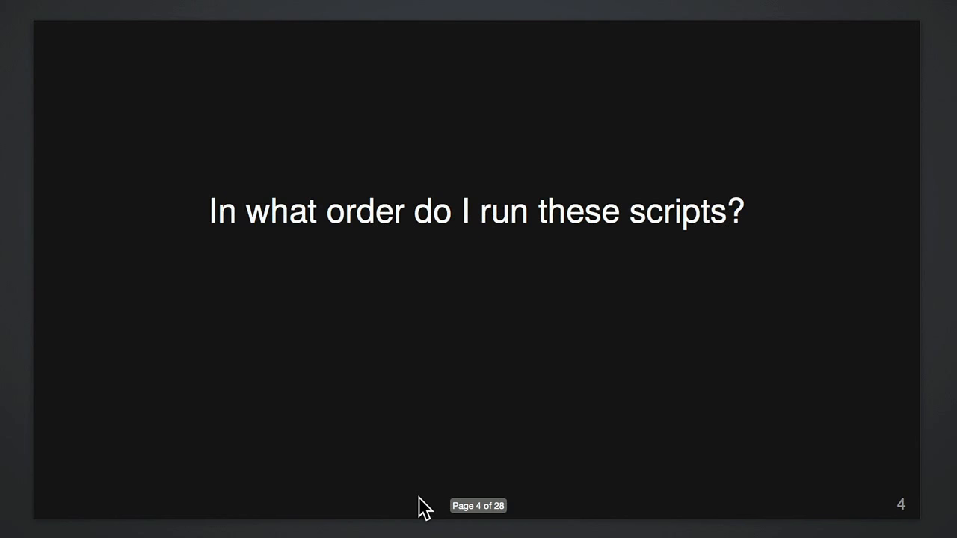
mouse_move(423, 507)
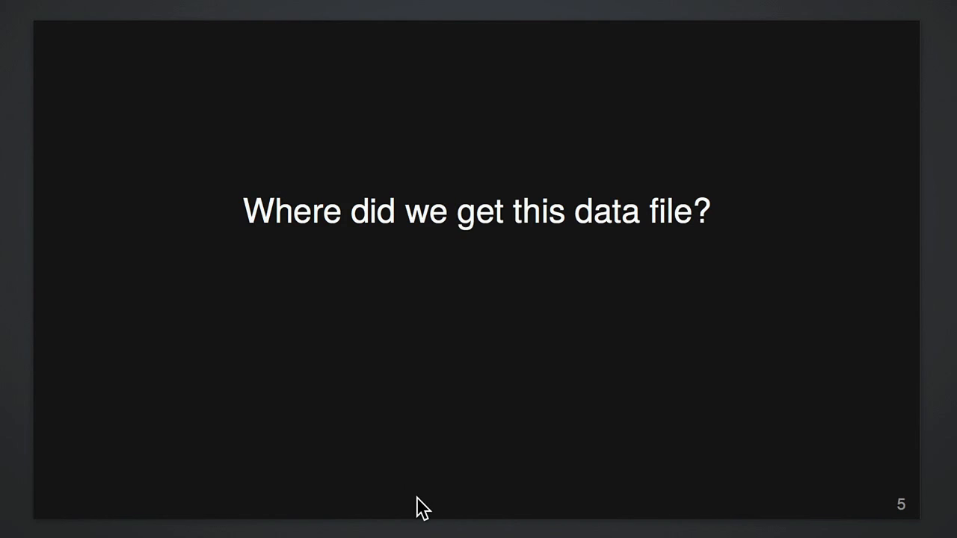
- Advance the full-screen deck to slide 6, the question about omitted samples
key("Right")
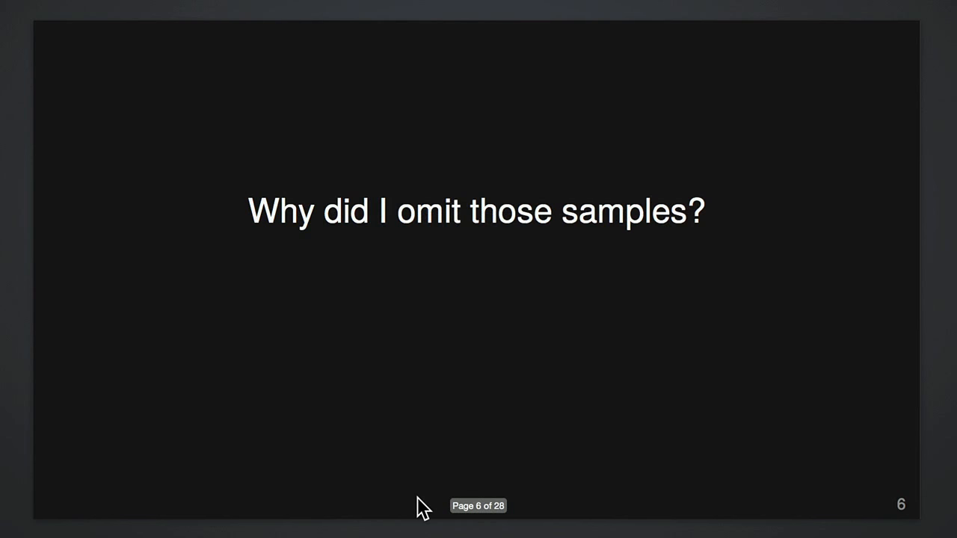
- Advance past the figure-question slide to slide 10, "Chaos", with its cluttered folders
key("Right")
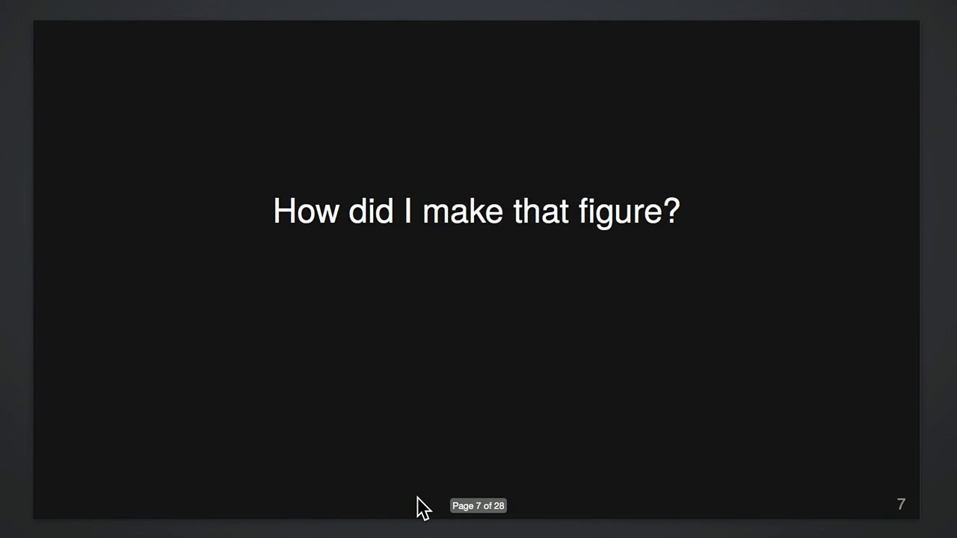
key("right")
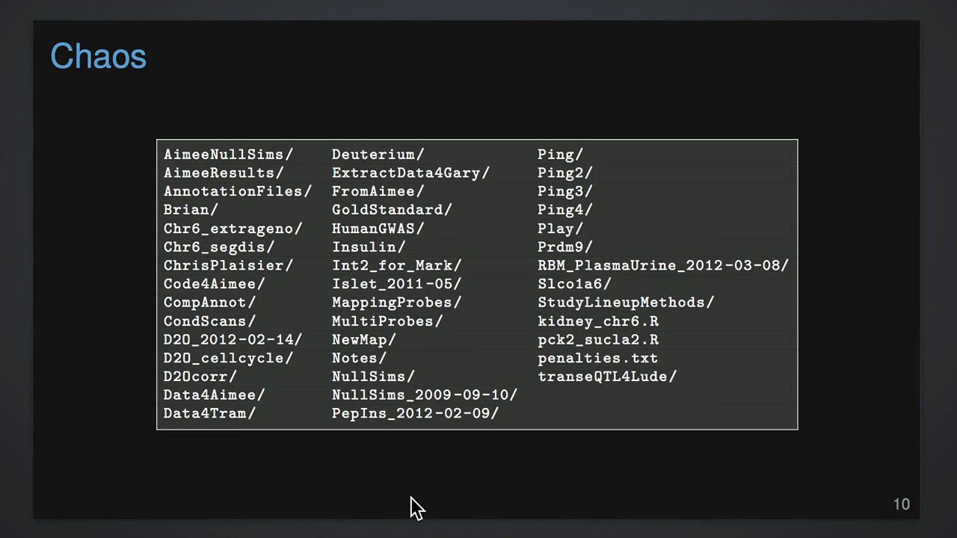
key("Right")
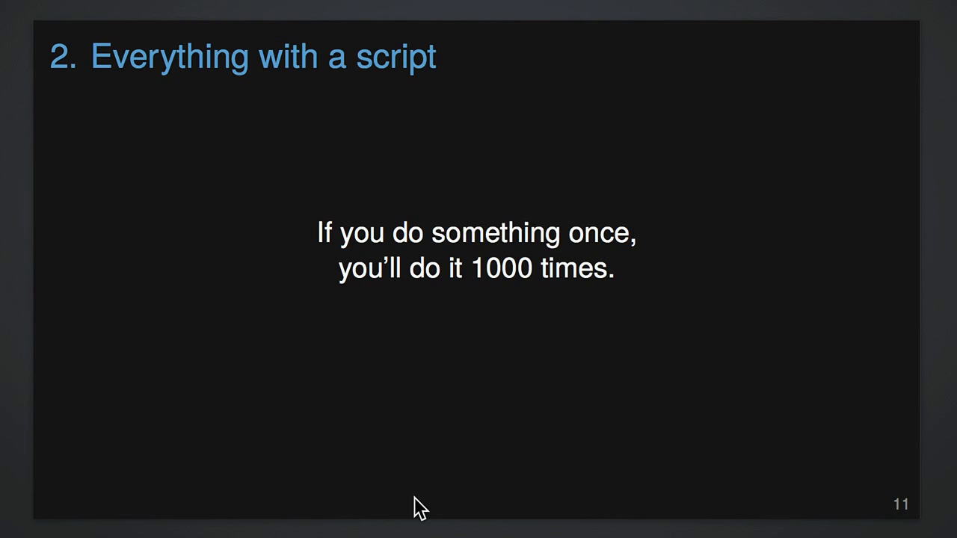
- Advance to slide 12, "3. Automate the process (GNU Make)" with the Makefile
key("Right")
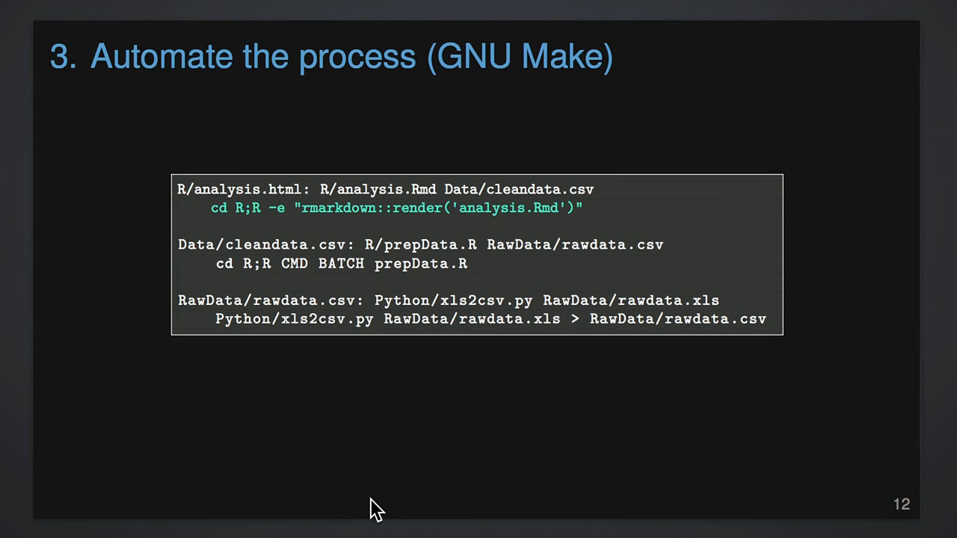
- Advance to slide 13, "4. Turn scripts into reproducible reports" with R Markdown source
key("Right")
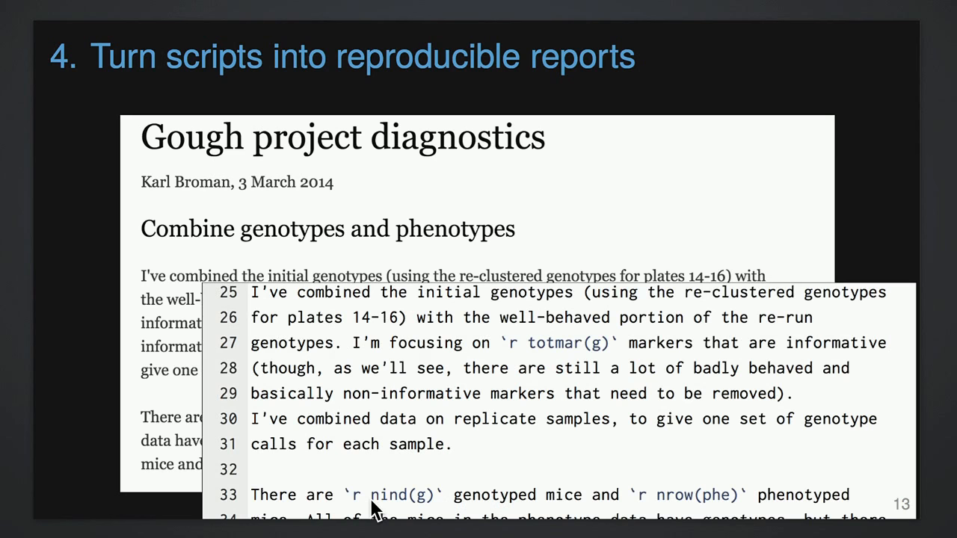
mouse_move(397, 438)
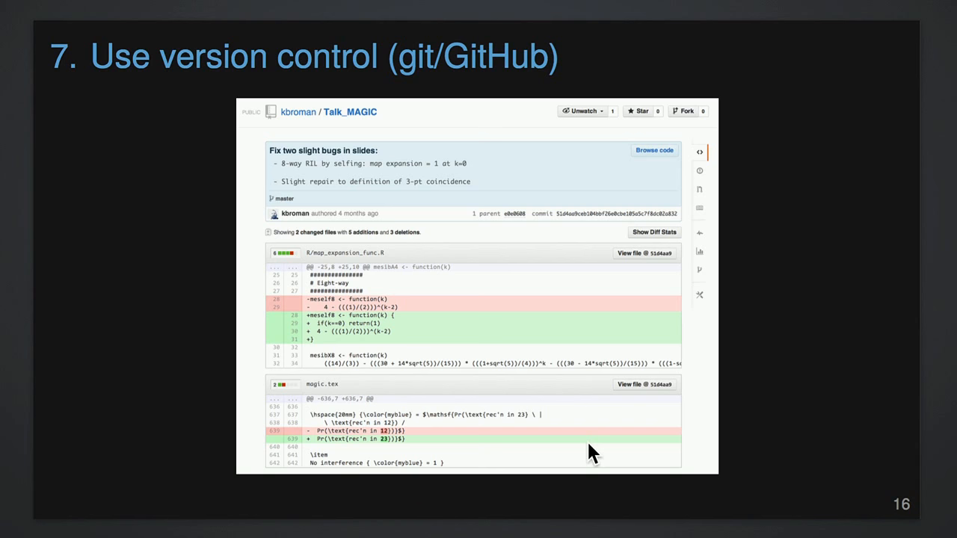
- Advance to slide 17, "8. License your software", quoting Jeff Atwood
key("right")
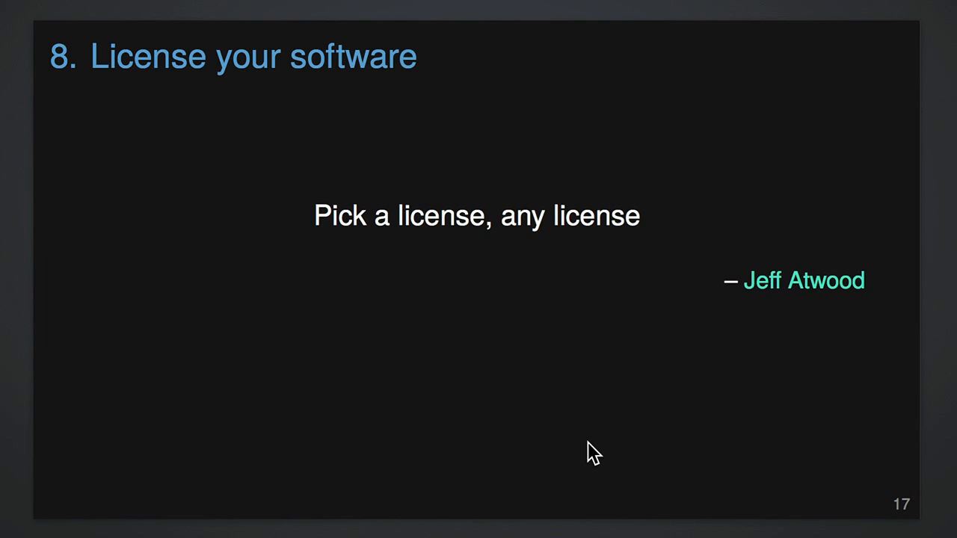
- Advance to slide 18, Keith Baggerly's closing quote on a reproducibility mindset
key("Right")
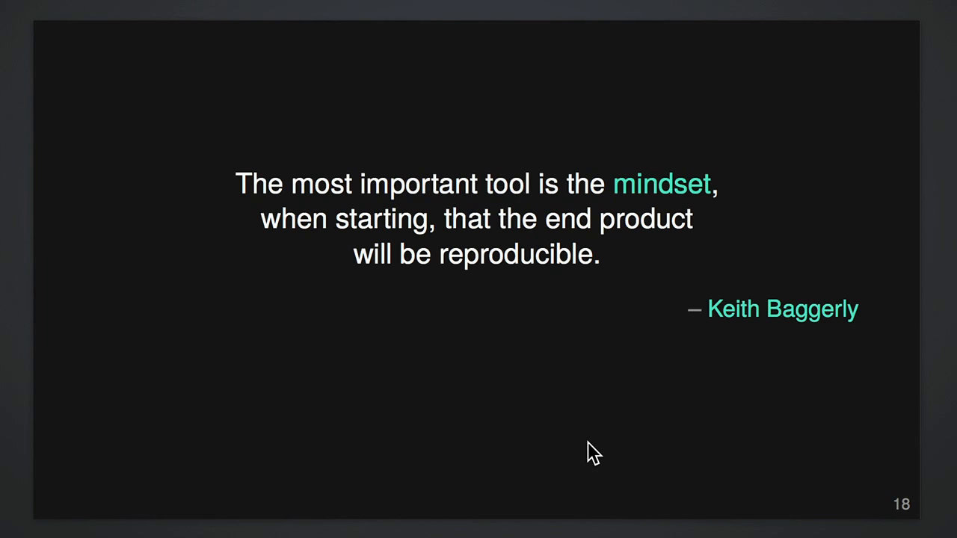